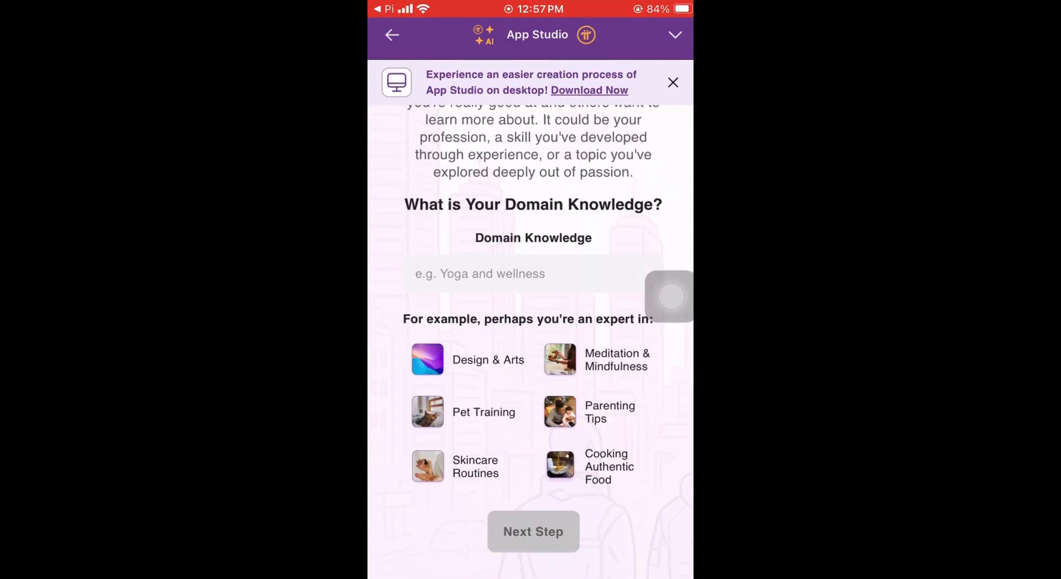
Step: Enter the app description: the chatbot helps people decide their next pet to care for
left_click(533, 273)
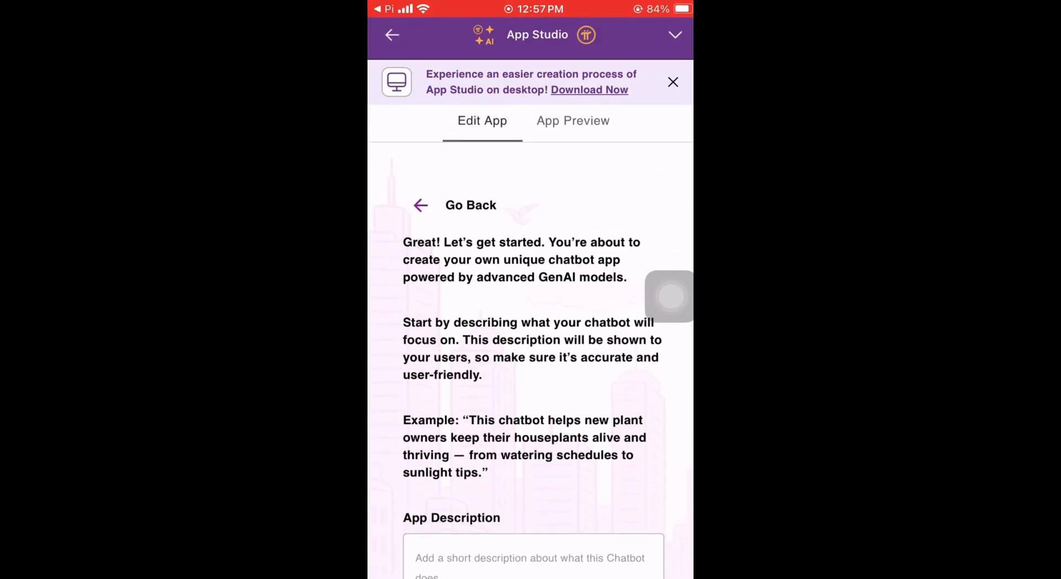
scroll("down", 3)
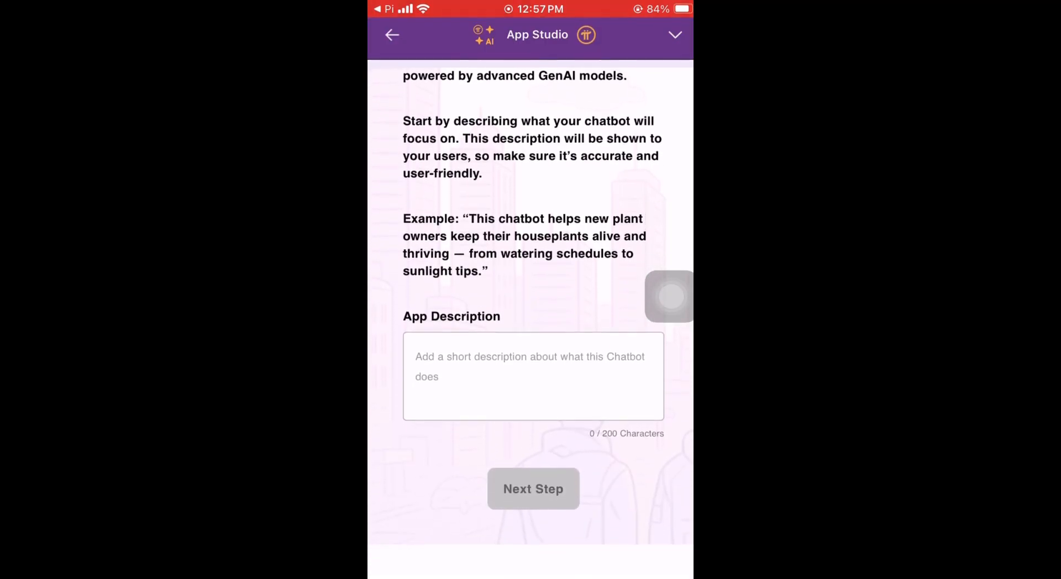
type("This chatbot helps people decide what will be their next pet they should care.")
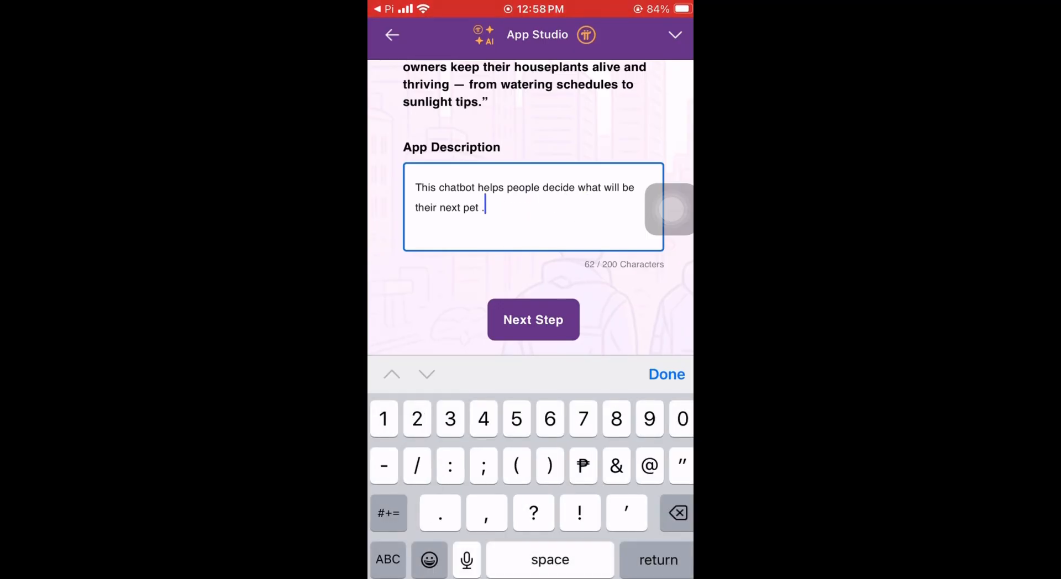
Step: Confirm the description, choose a chatbot colour, and view the App Preview
left_click(532, 319)
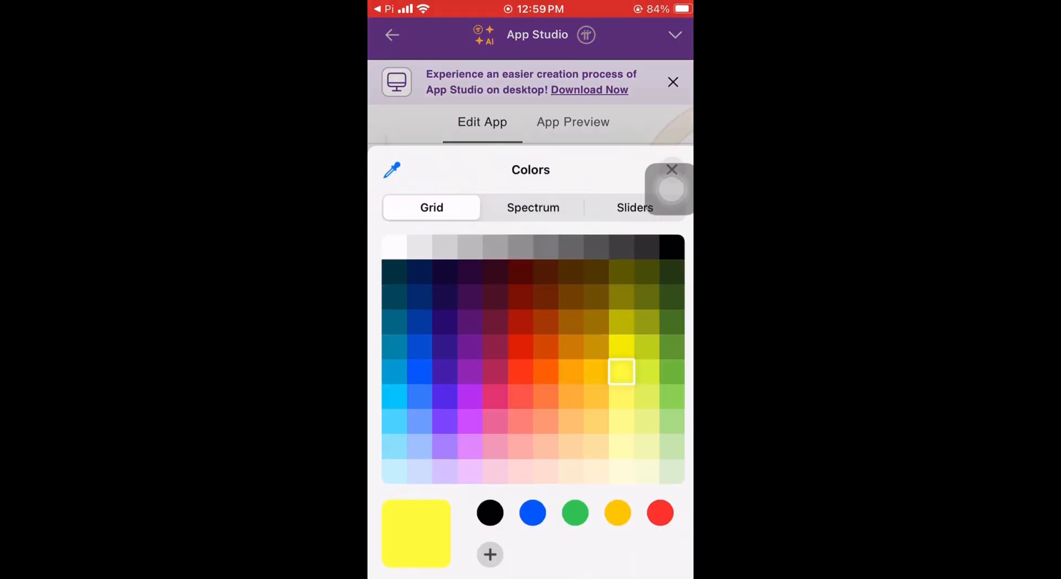
left_click(420, 347)
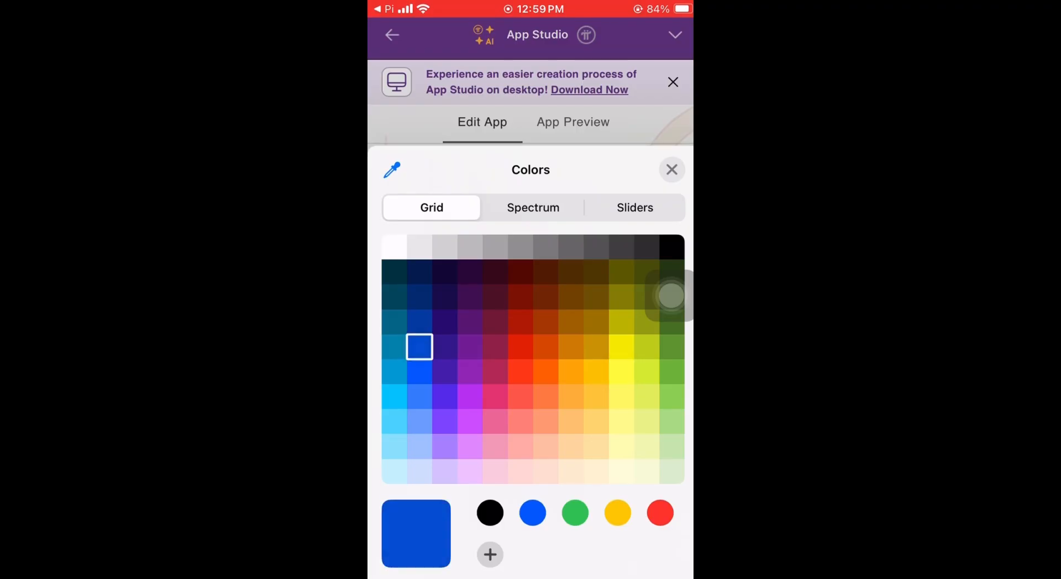
left_click(572, 122)
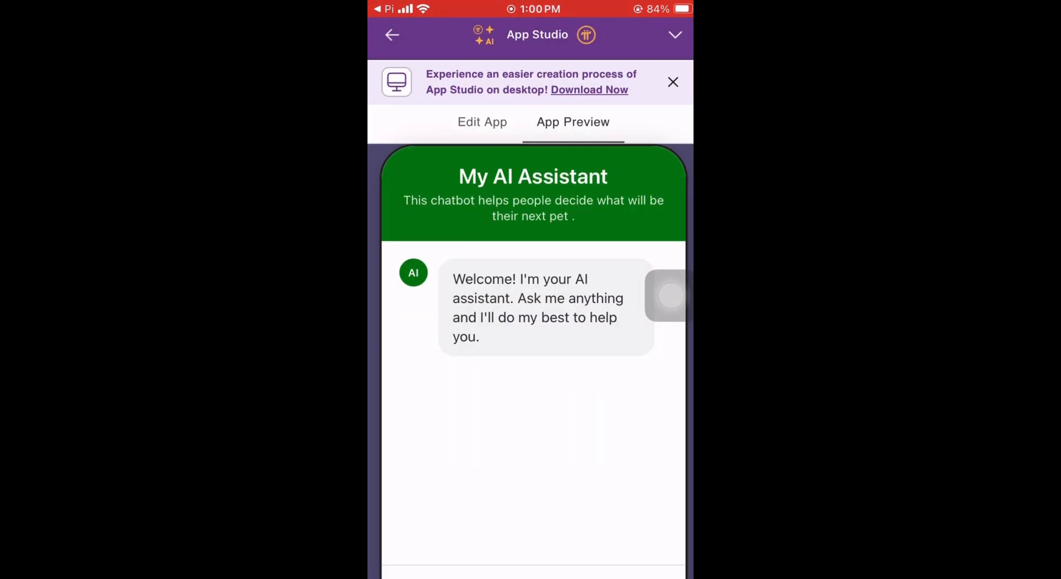
Step: Return to editing and begin uploading a logo image at the Upload Logo step
left_click(481, 123)
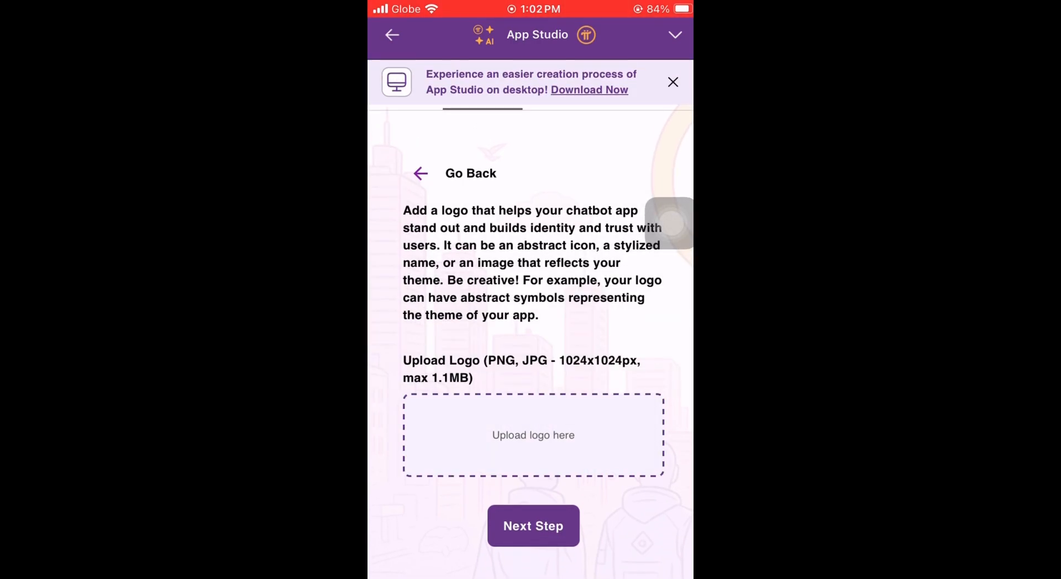
left_click(532, 436)
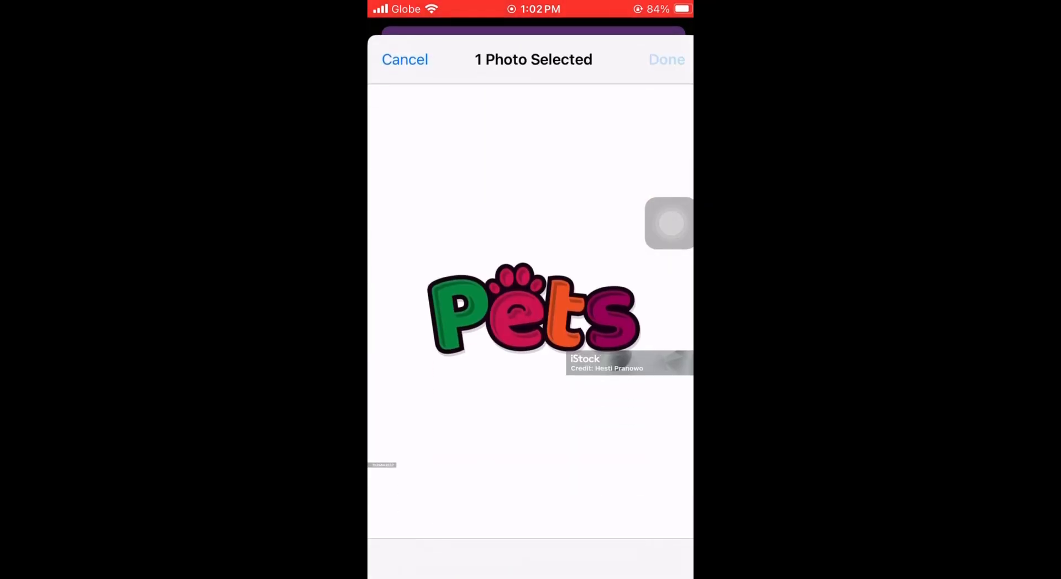
Step: Upload the Pets paw-print photo as the logo and continue to the welcome message
left_click(665, 60)
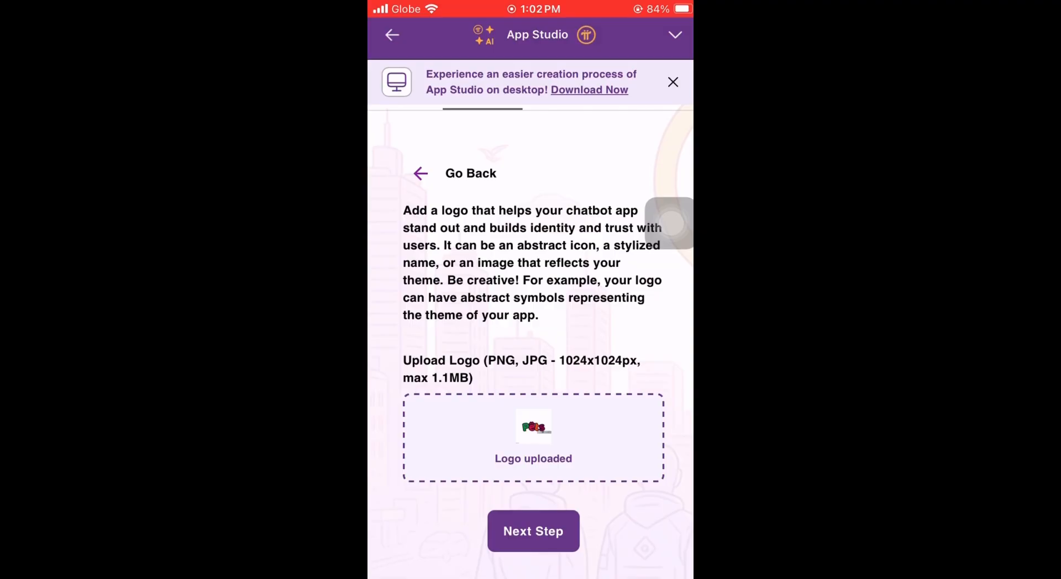
left_click(533, 531)
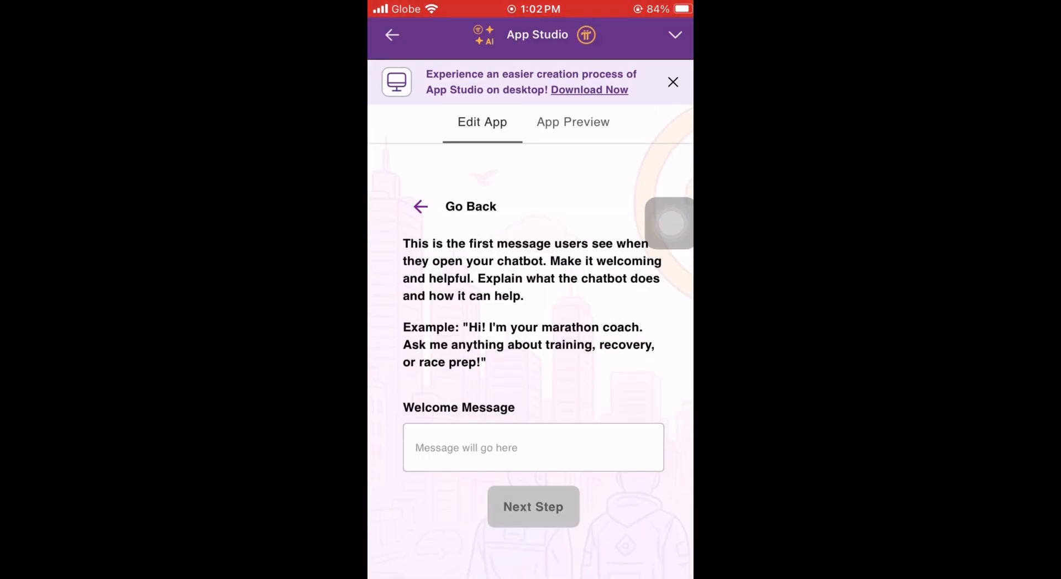
Step: Create and publish the PetPal app, then open its pinet.com link
left_click(573, 122)
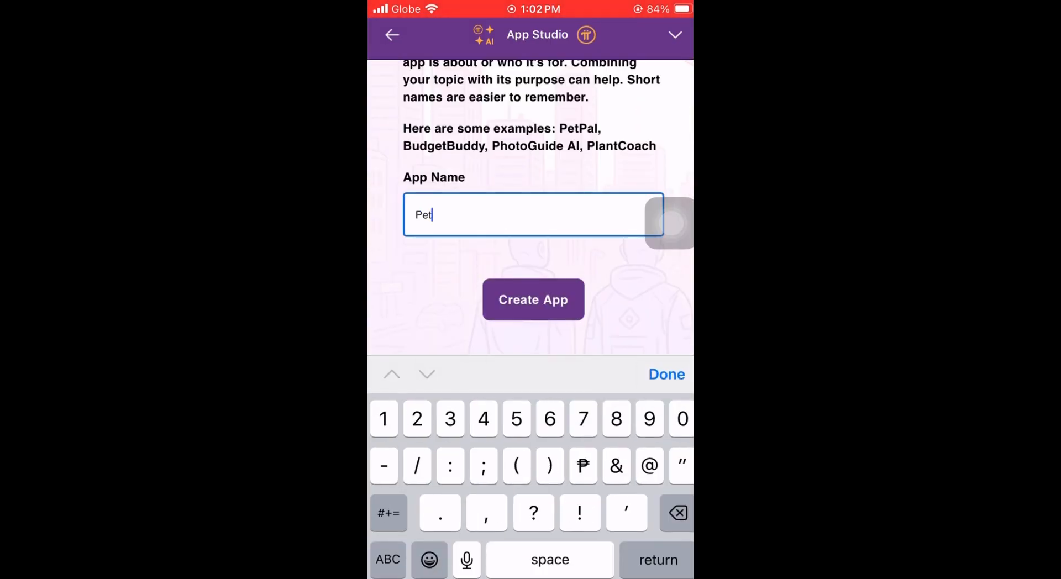
left_click(532, 300)
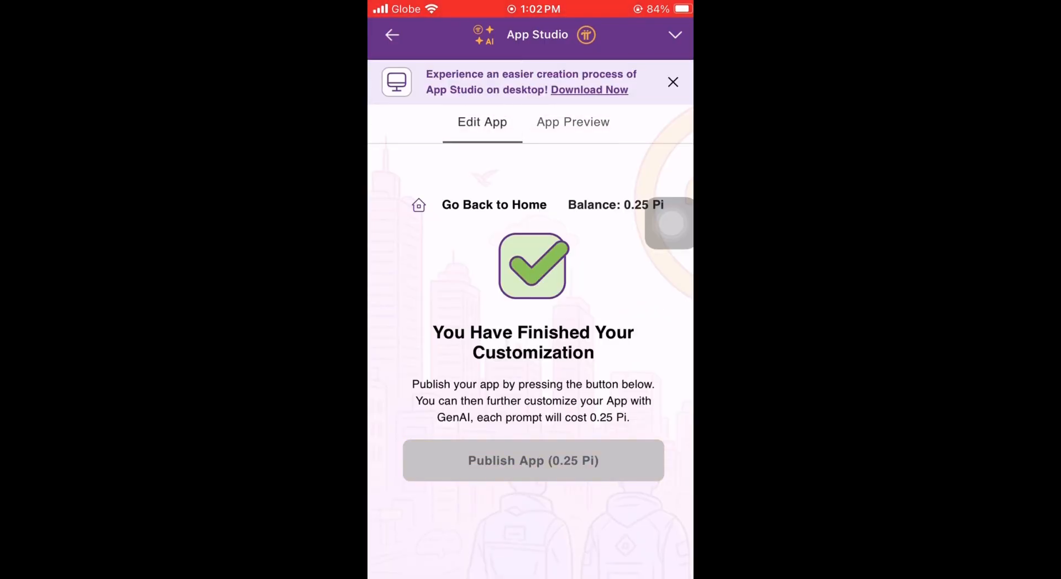
left_click(532, 459)
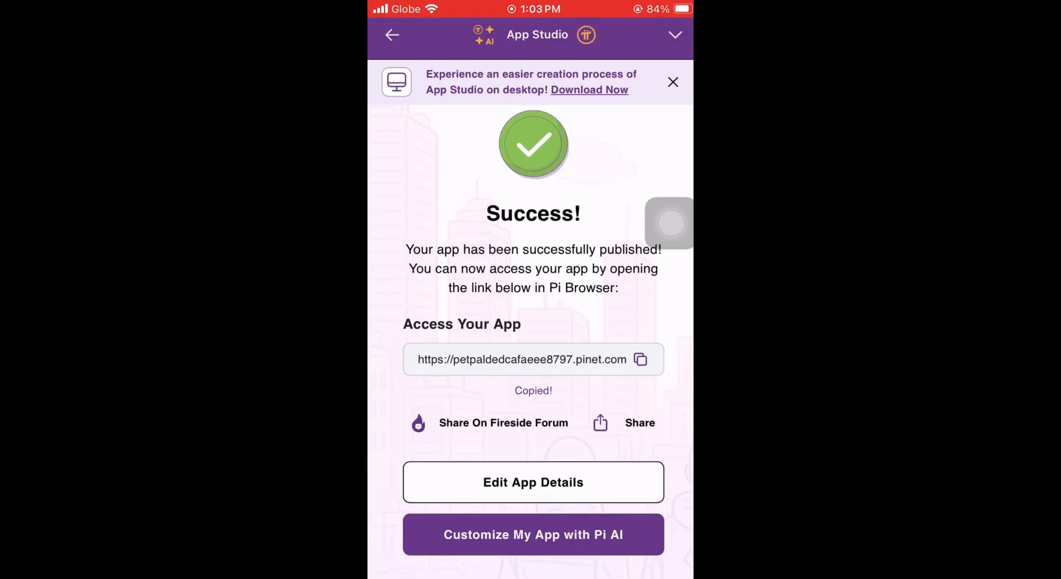
left_click(530, 359)
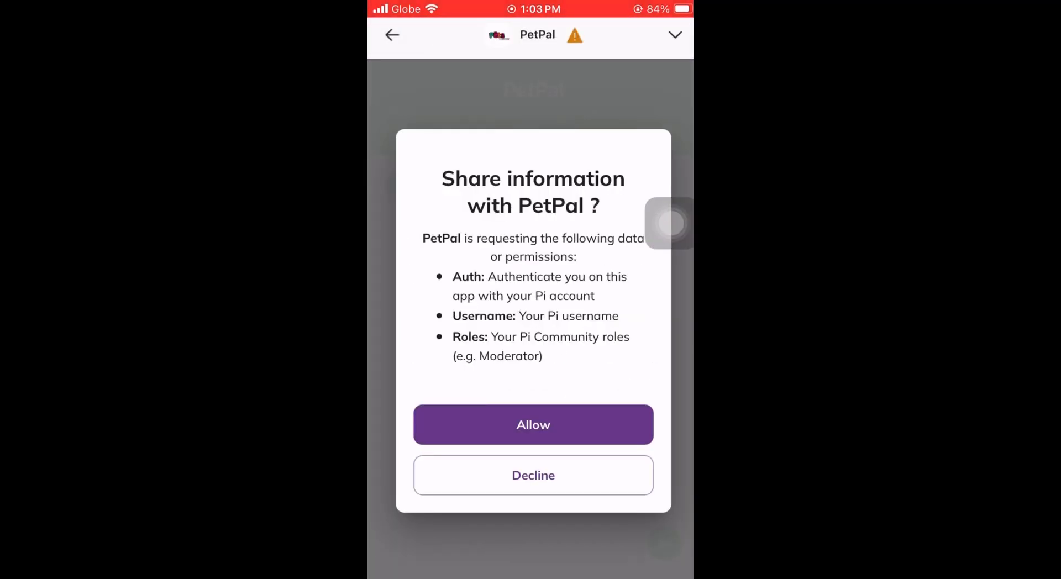
Step: Allow PetPal account access, send "Hi", and start typing "What shoul"
left_click(533, 424)
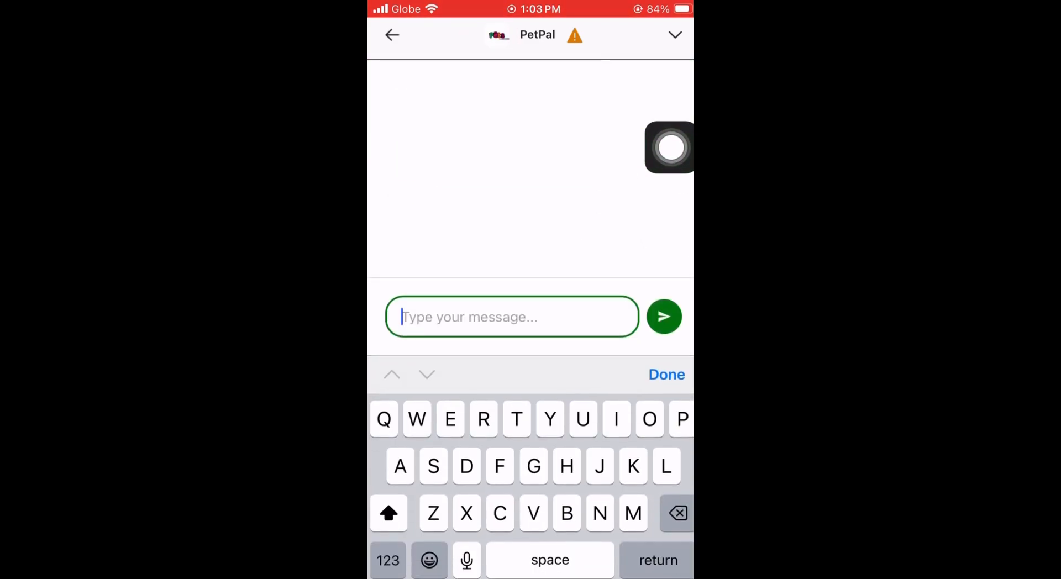
left_click(663, 315)
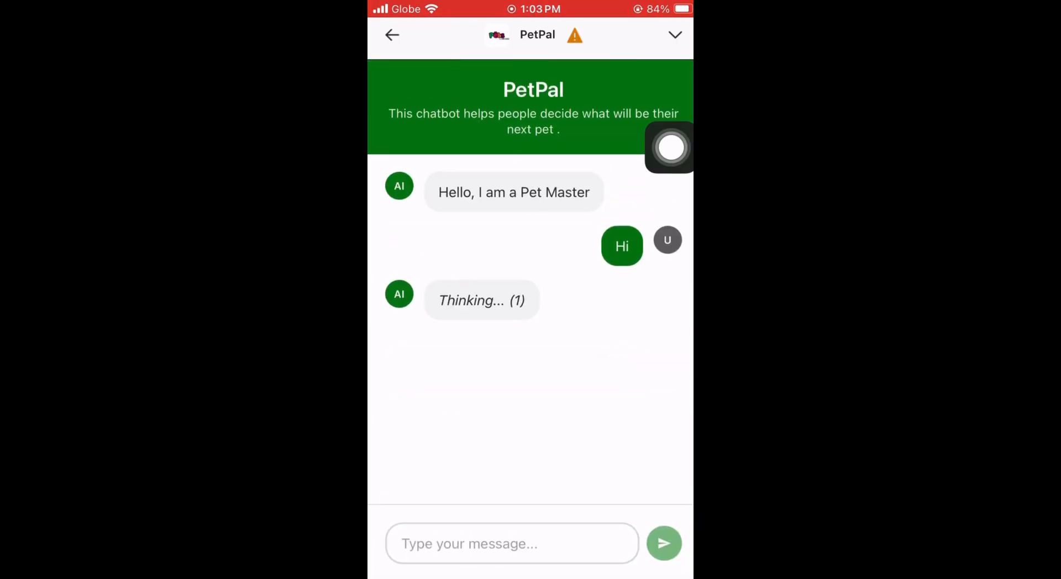
type("What shoul")
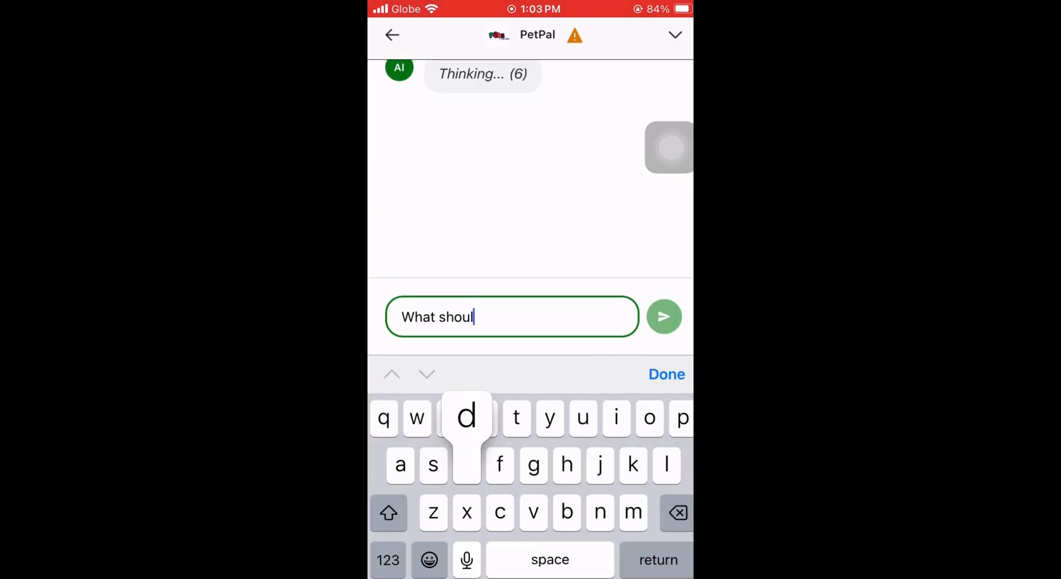